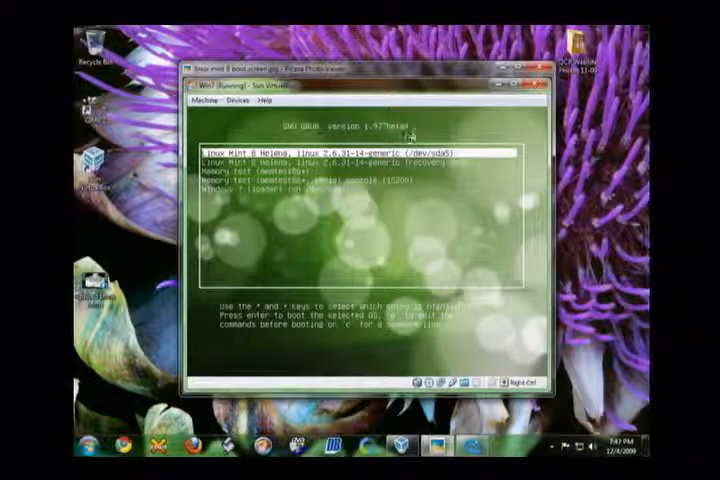
mouse_move(395, 233)
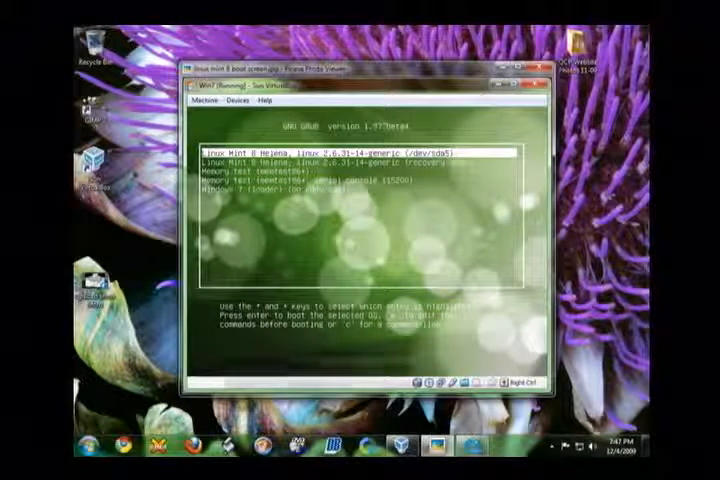
Dismiss the Linux Mint boot menu screenshot in the photo viewer
key(Down)
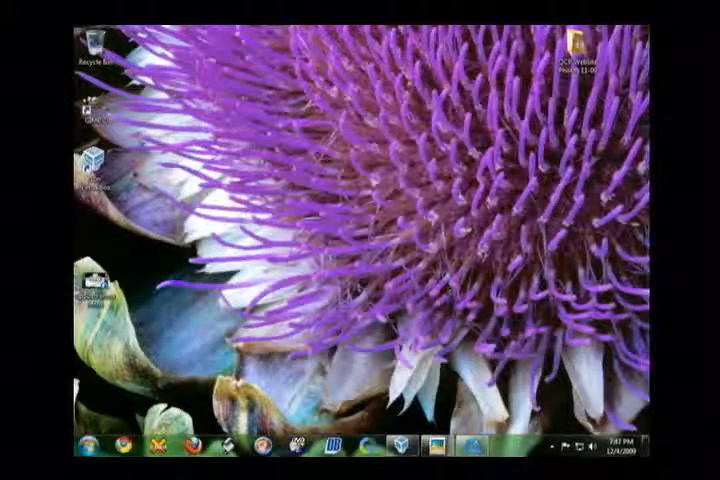
mouse_move(393, 440)
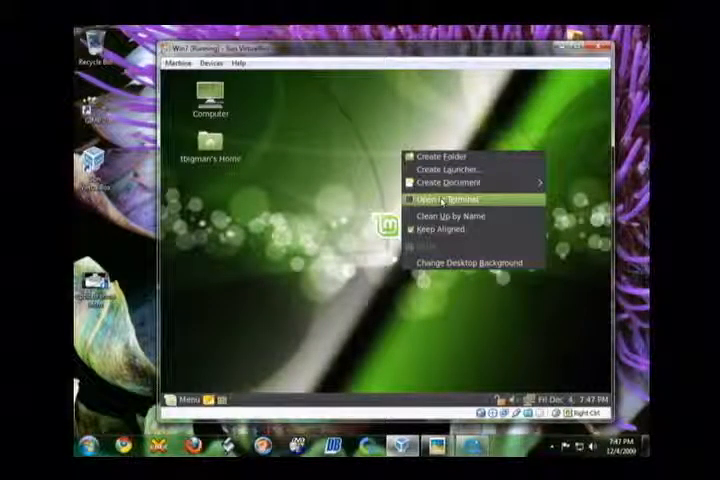
Open a terminal from the desktop and type 'cc/bot'
click(440, 200)
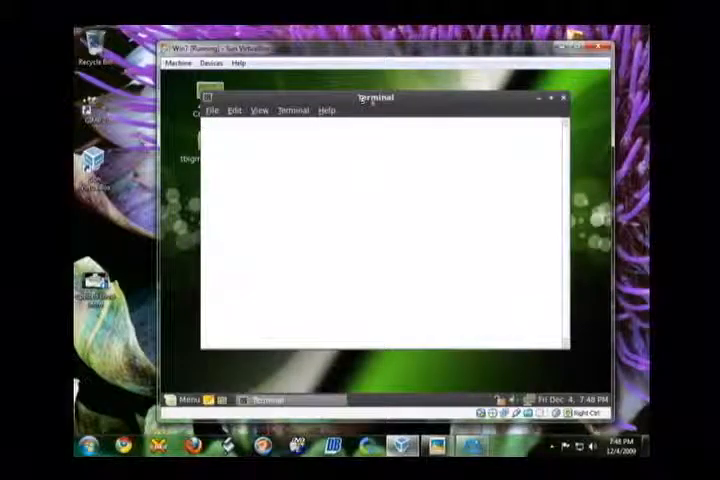
key(Return)
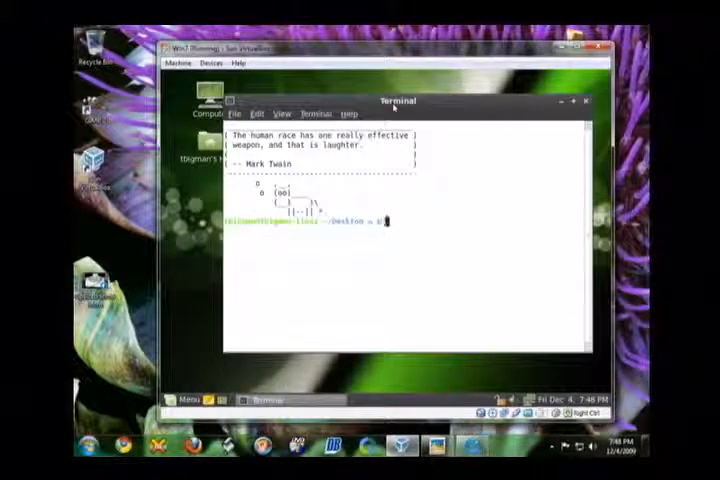
text(cc/bot)
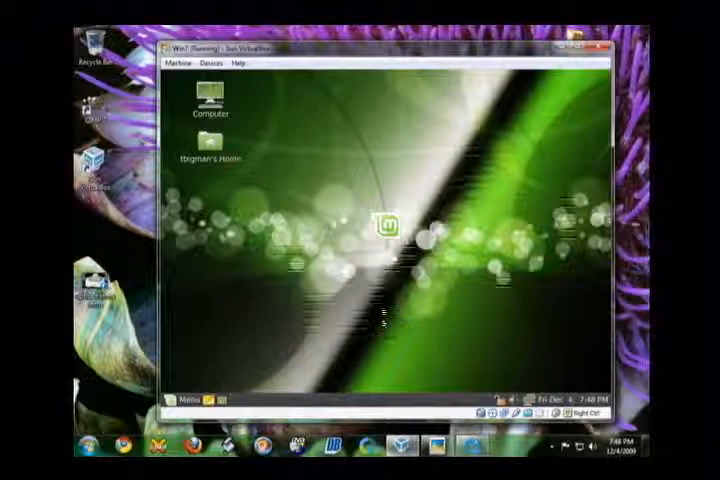
click(180, 399)
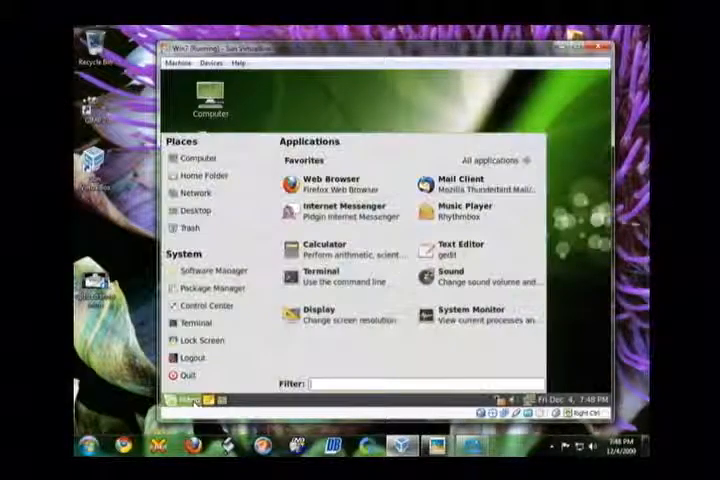
mouse_move(210, 288)
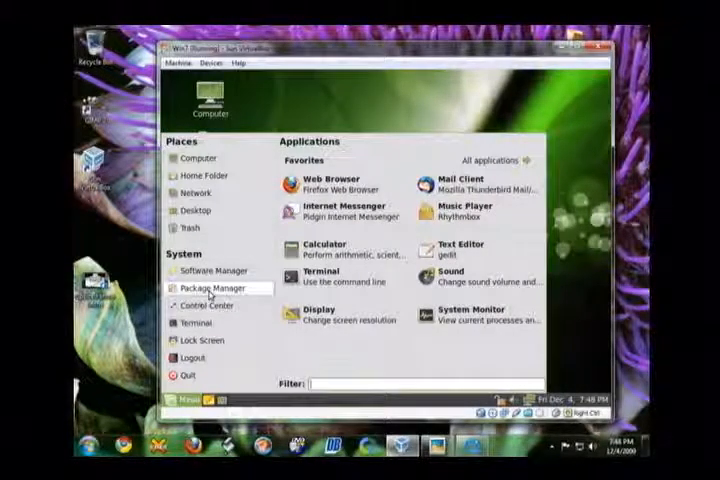
click(203, 288)
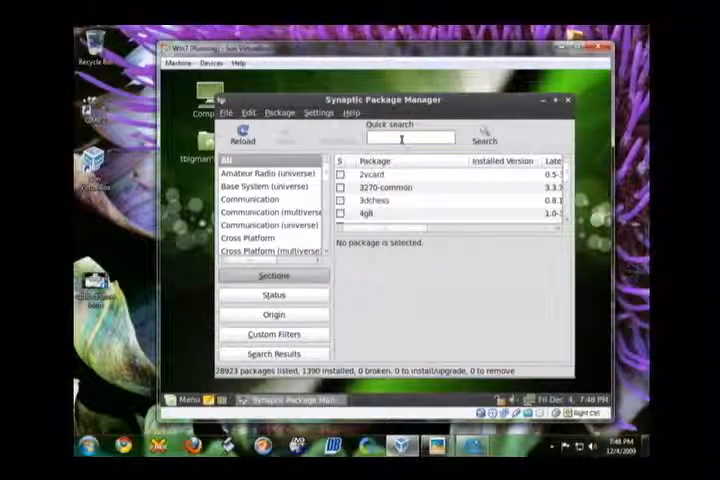
text(sfan)
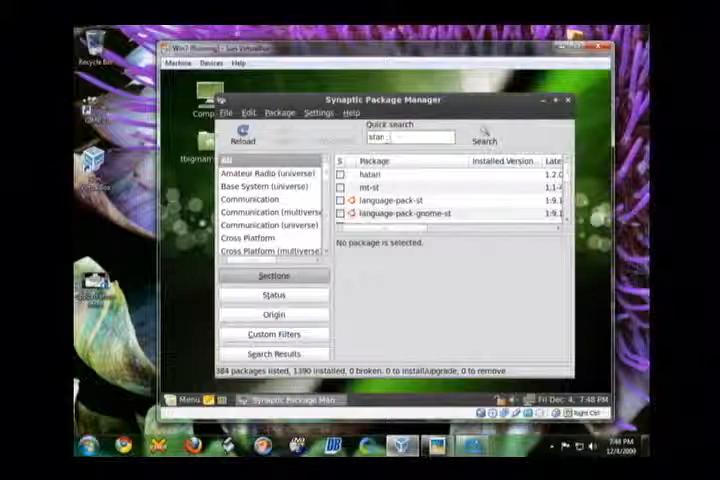
text(start)
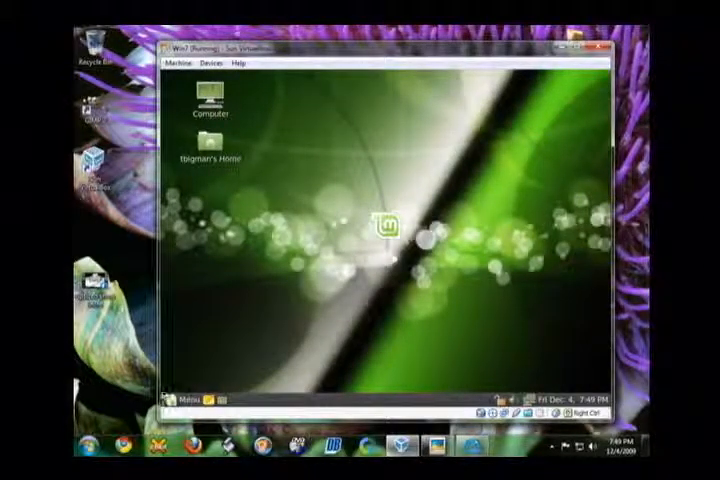
Launch Control Center from the Mint menu and scroll down to the System section
click(181, 399)
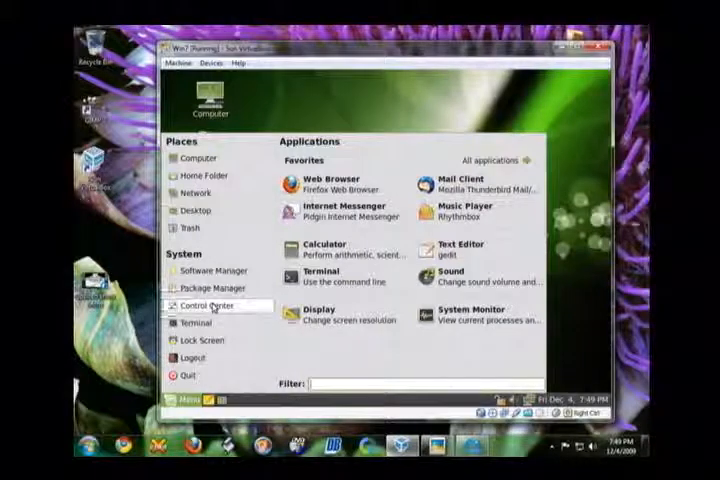
click(200, 305)
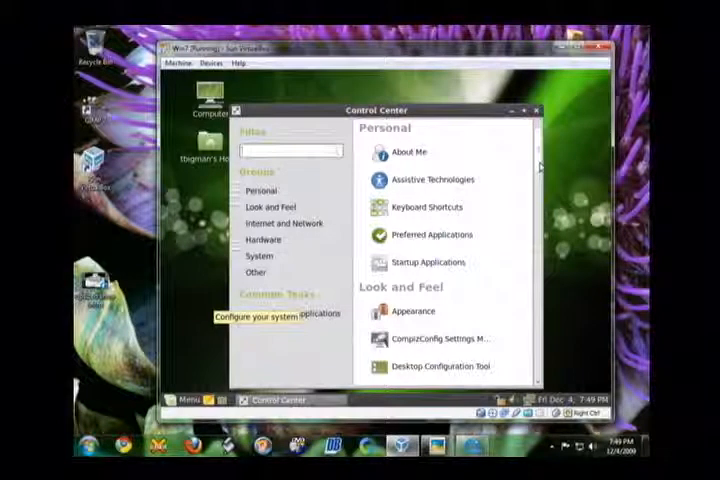
scroll(down, 3)
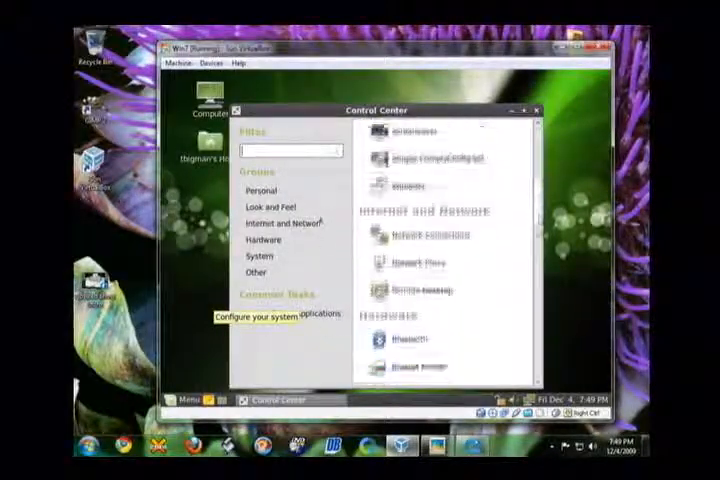
scroll(down, 3)
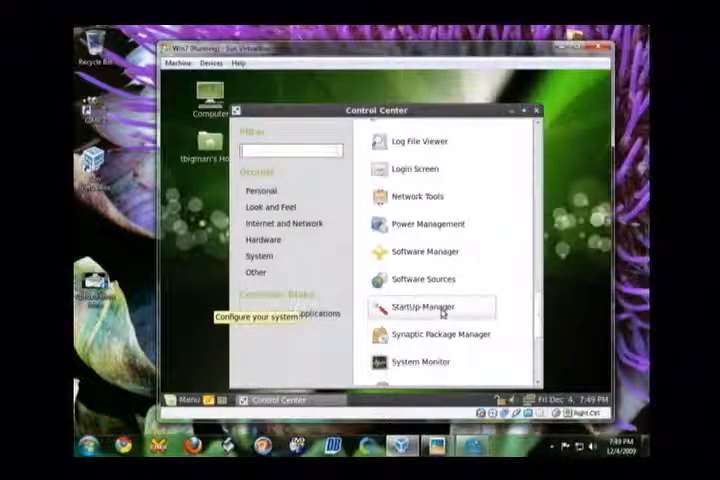
mouse_move(432, 307)
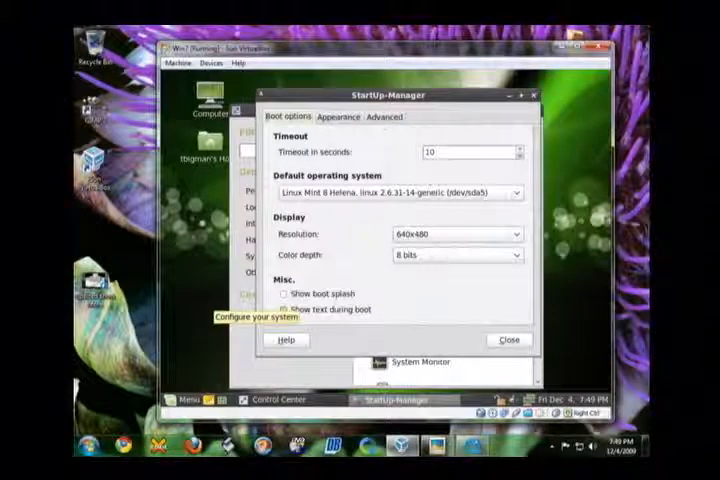
Lower the Timeout spin box toward 5 seconds and open the Default operating system dropdown
click(455, 152)
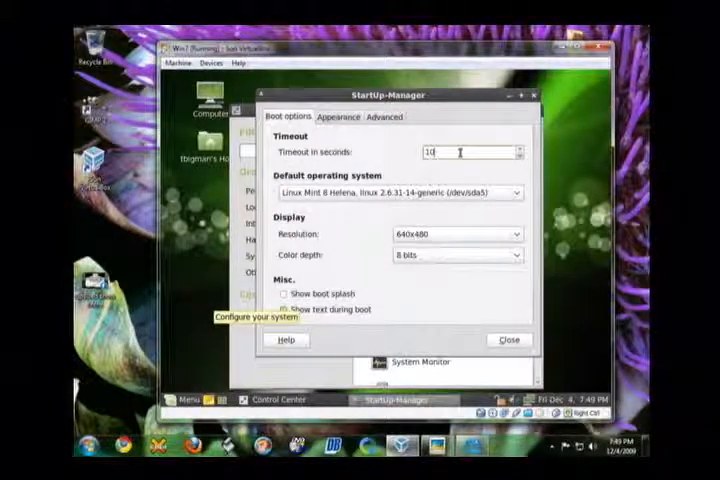
click(519, 156)
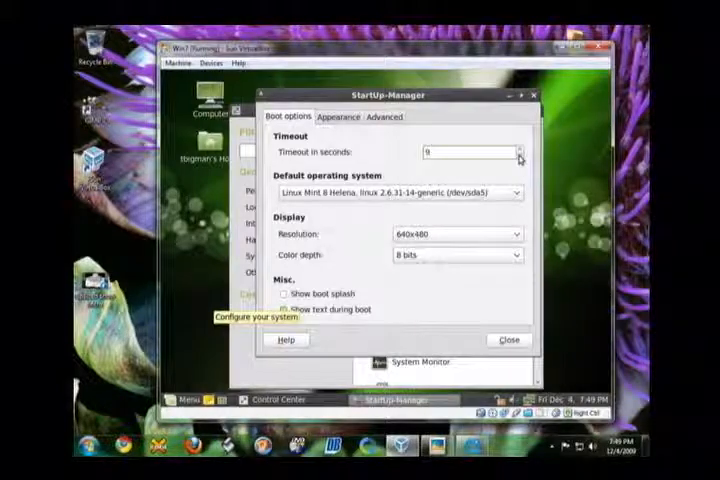
click(521, 160)
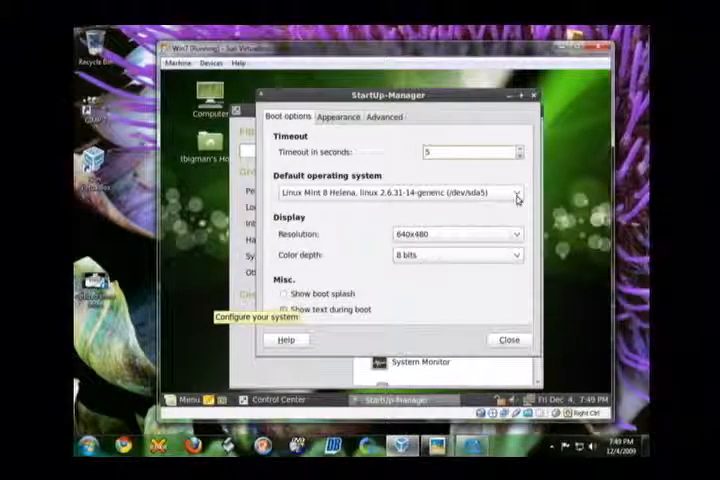
click(516, 194)
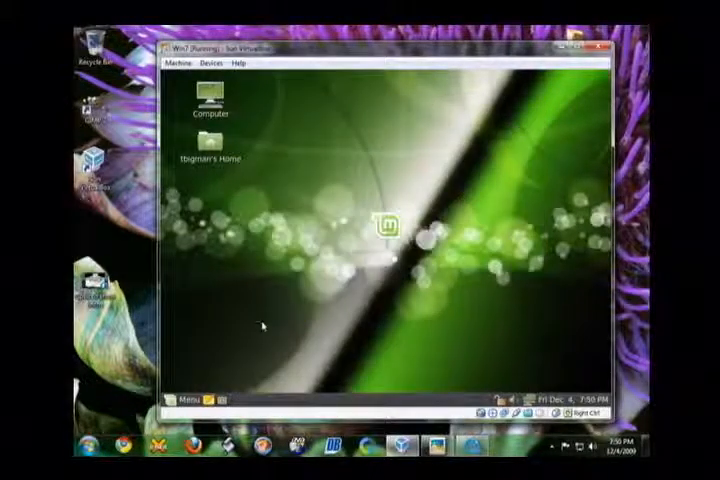
Choose Quit from the Mint menu to reach the Shut Down the Computer dialog
click(188, 401)
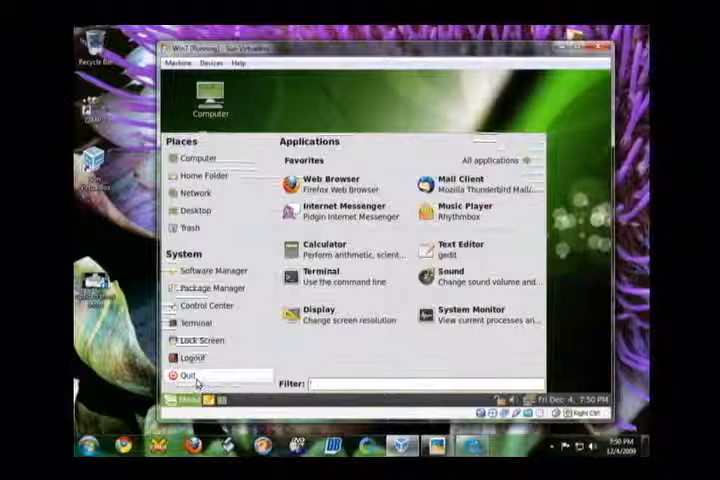
click(187, 372)
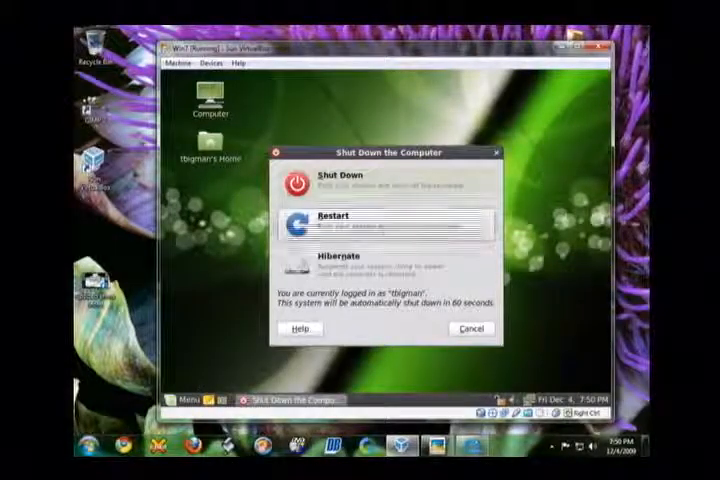